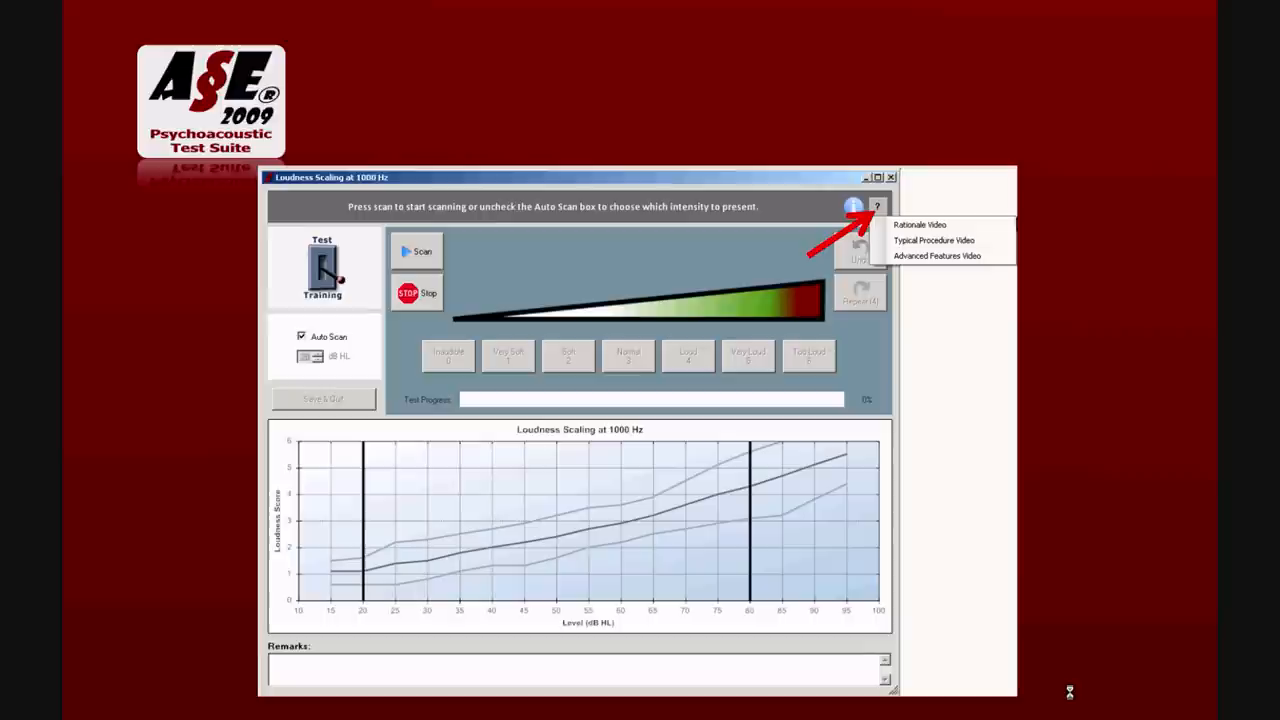
mouse_move(880, 224)
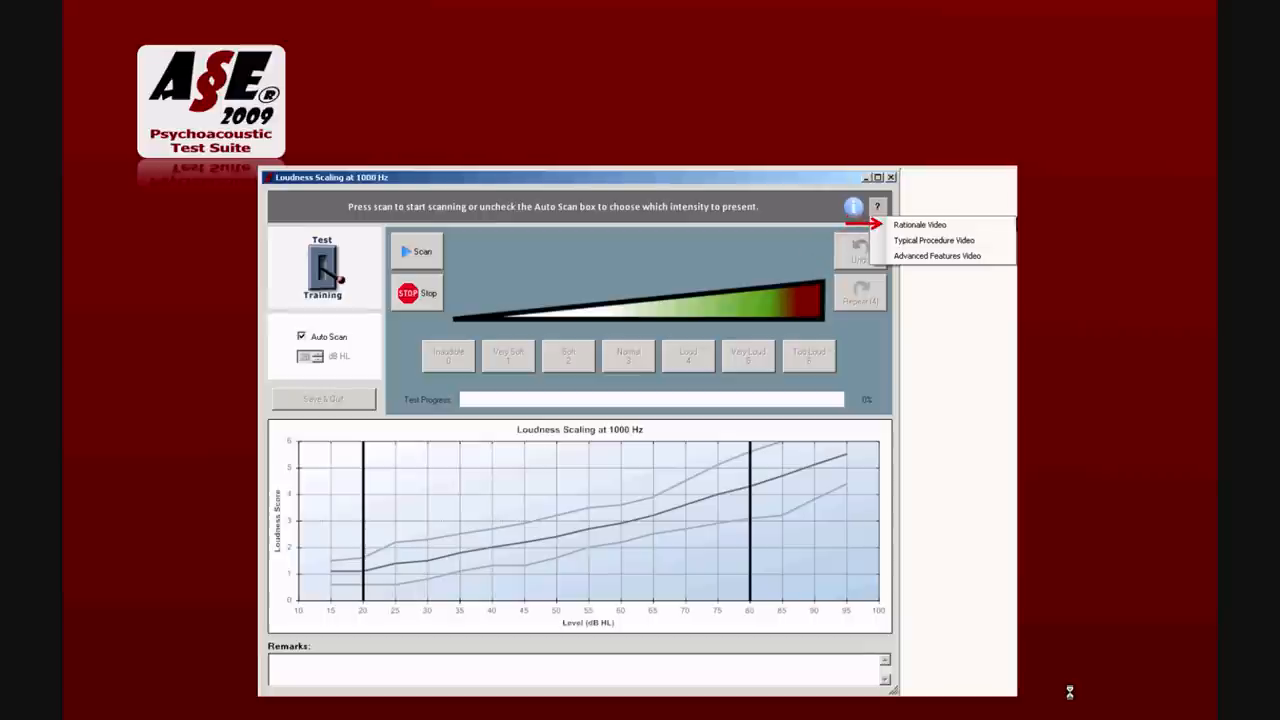
mouse_move(933, 240)
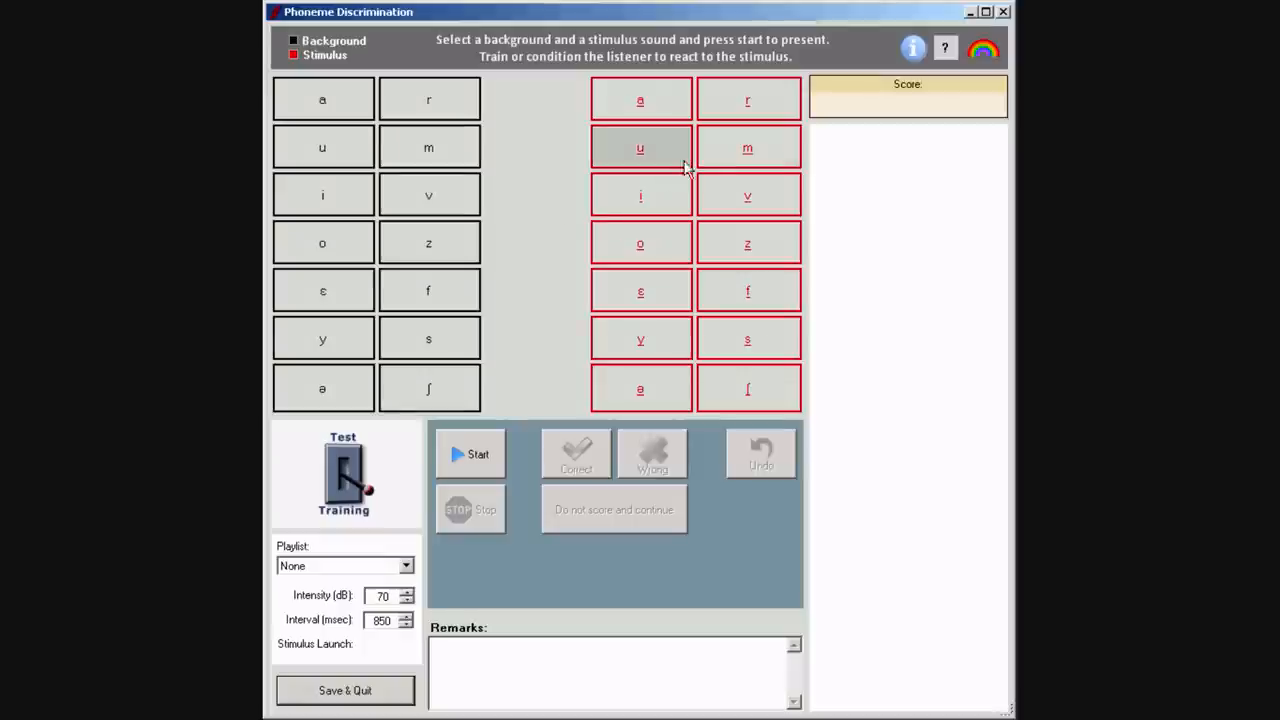
- Open the Phoneme Discrimination Information sheet on phoneme pair selection, training mode and scoring
click(912, 48)
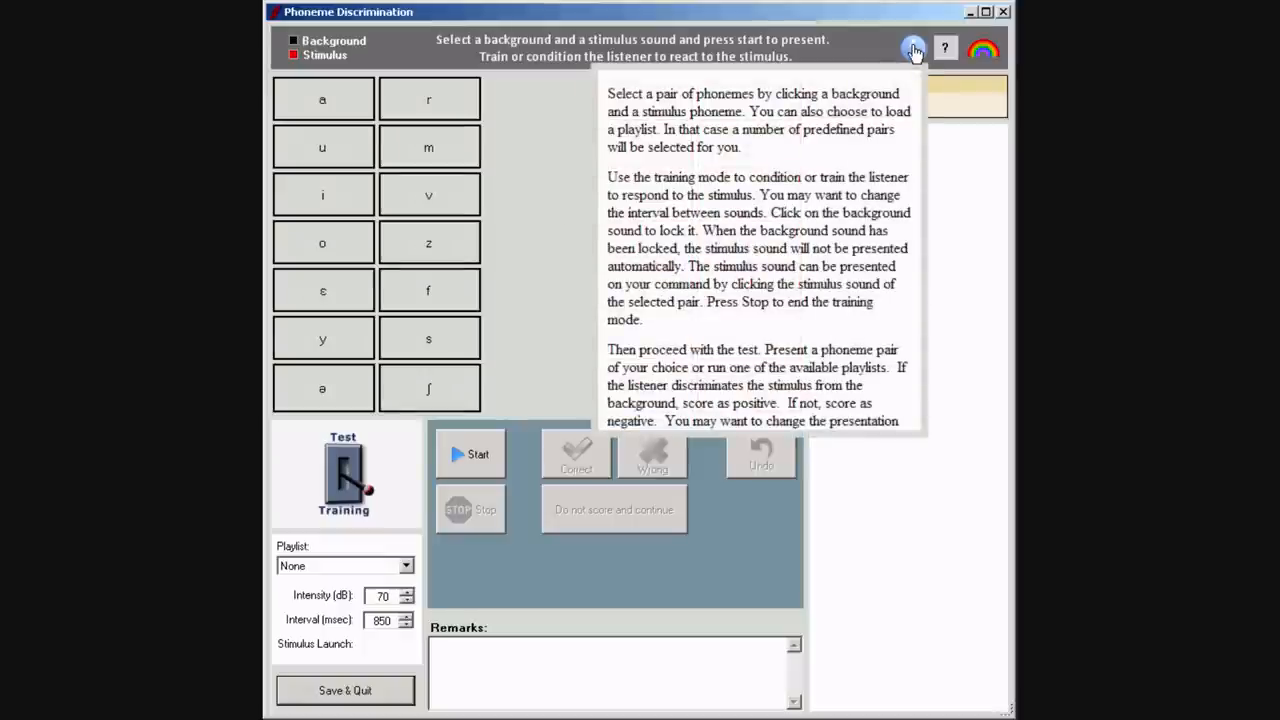
click(912, 48)
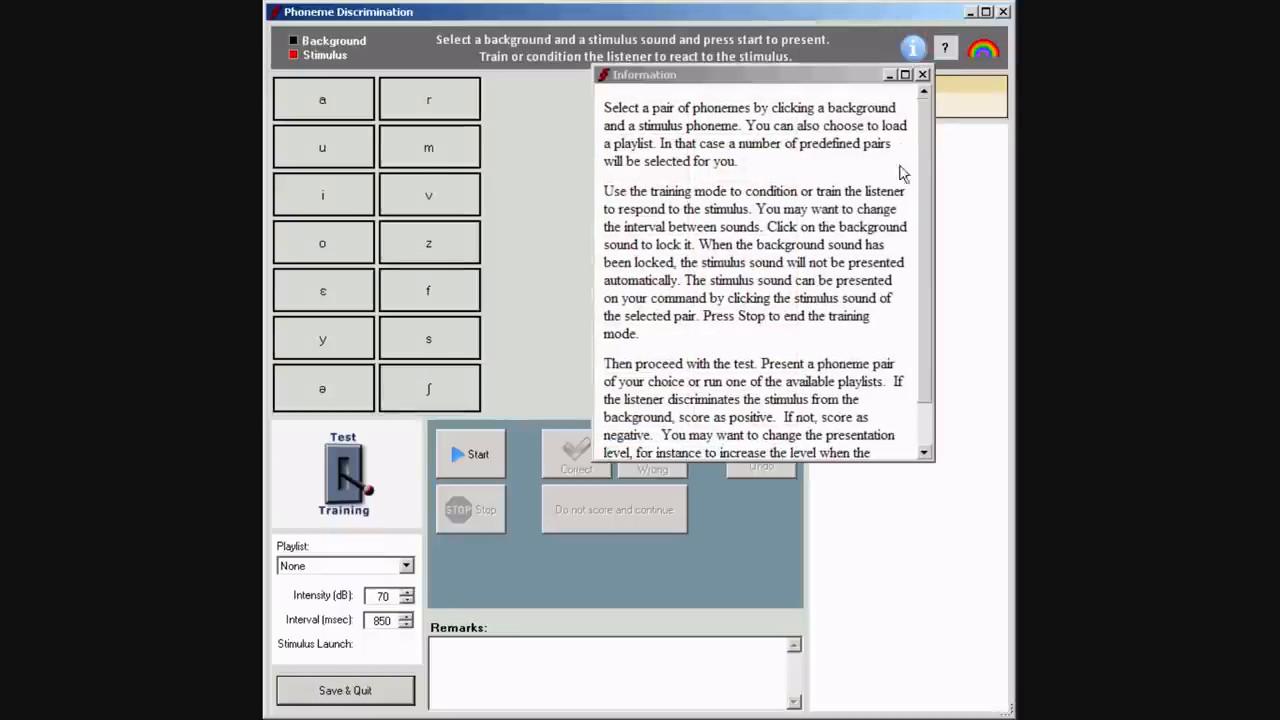